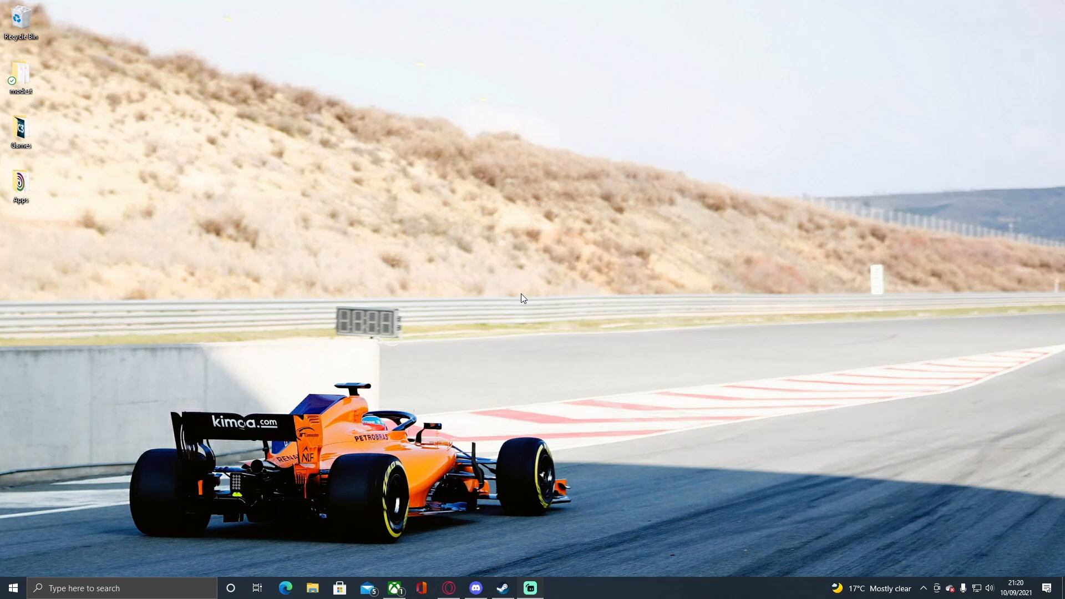
mouse_move(448, 437)
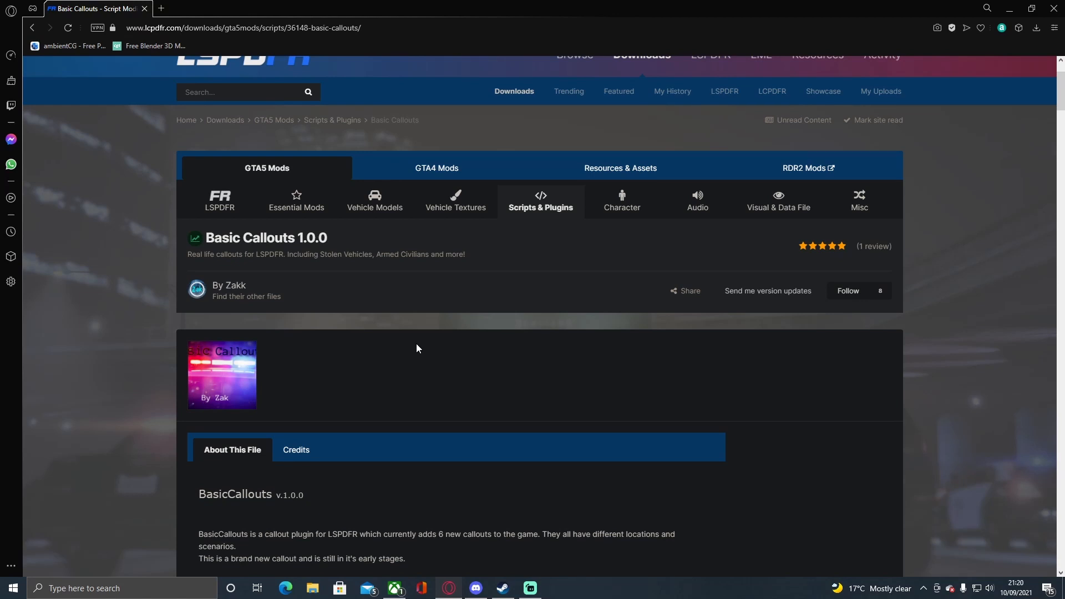
- Accept the download terms and force the BasicCallouts 1.0.0.zip download to start
scroll(down, 3)
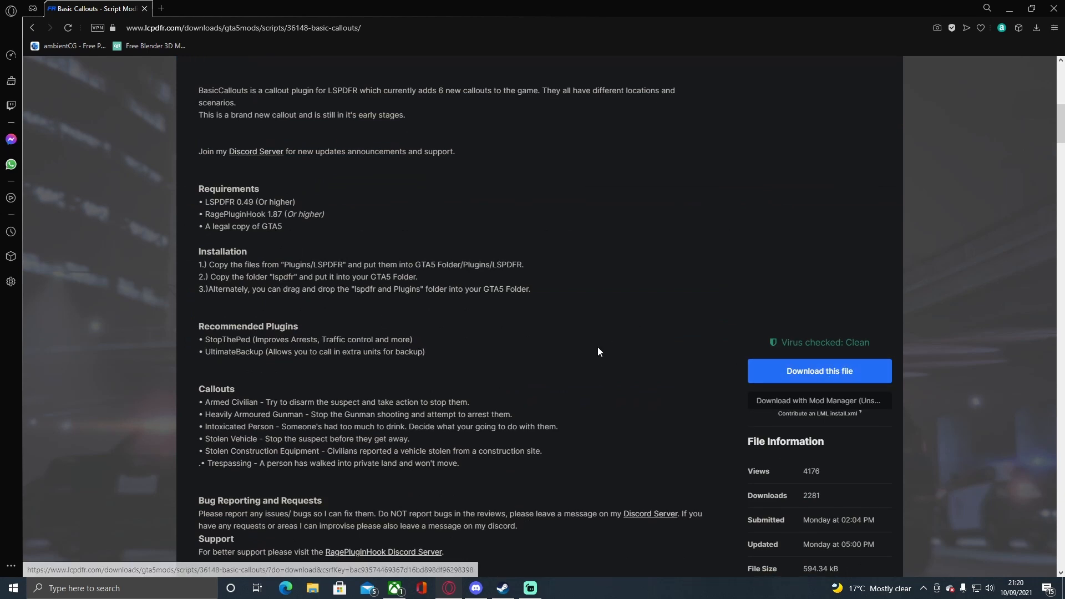
scroll(down, 3)
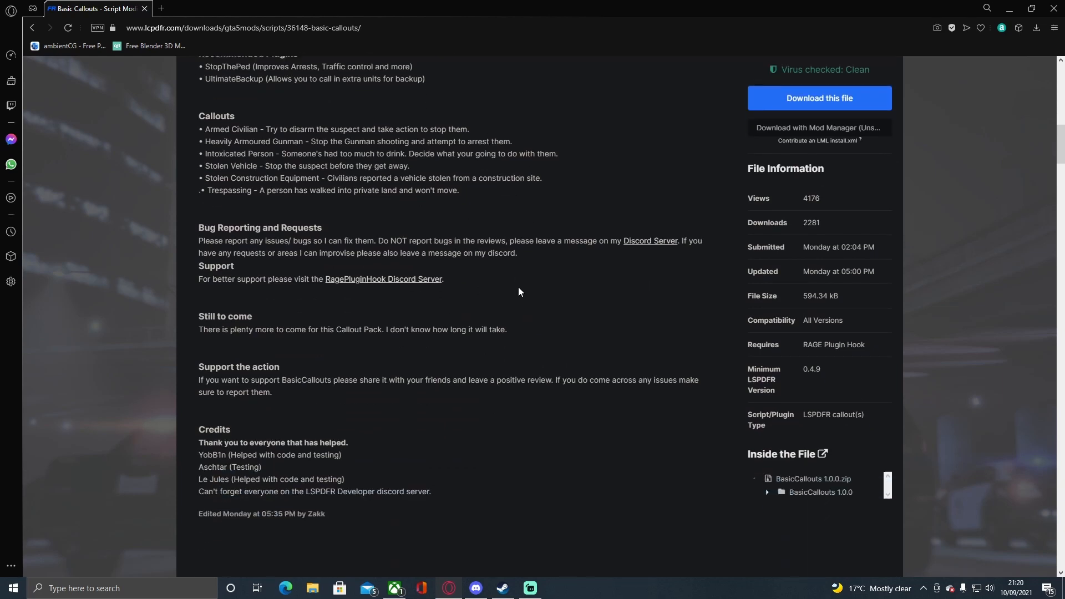
scroll(up, 3)
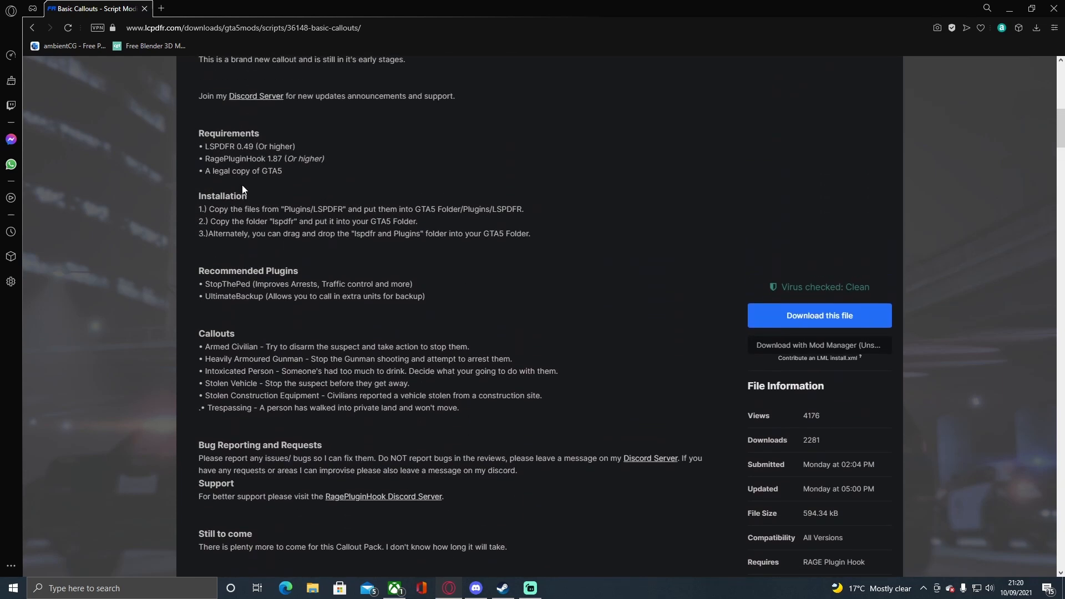
scroll(down, 3)
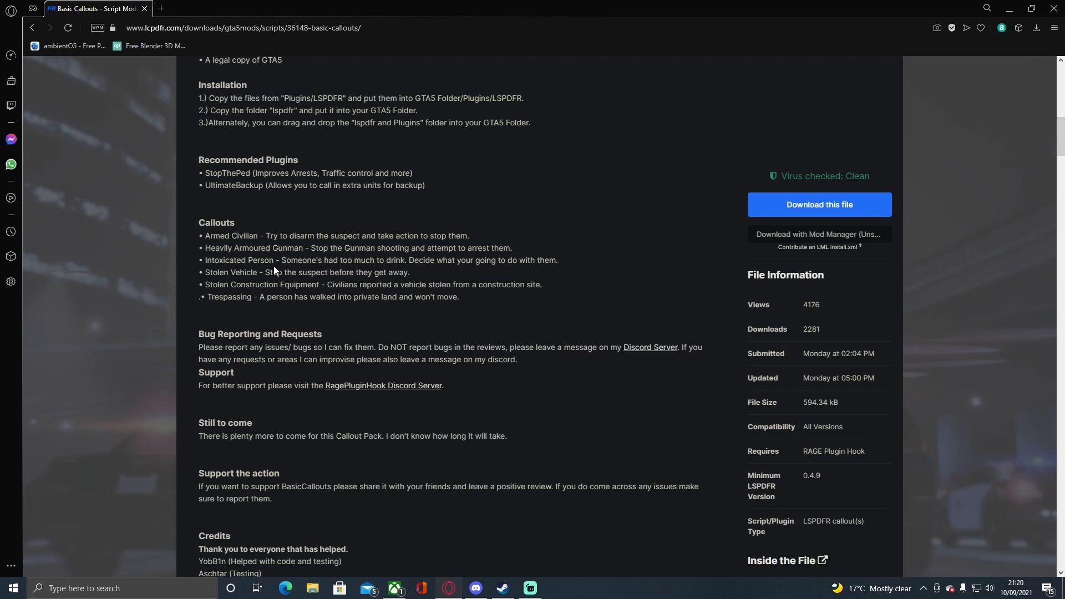
scroll(down, 3)
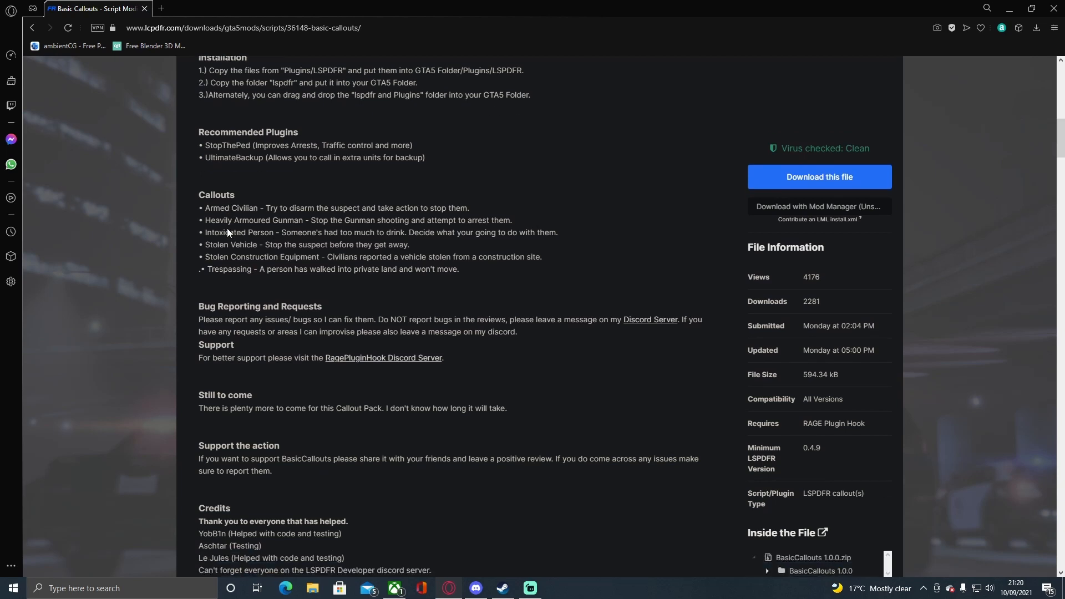
scroll(down, 3)
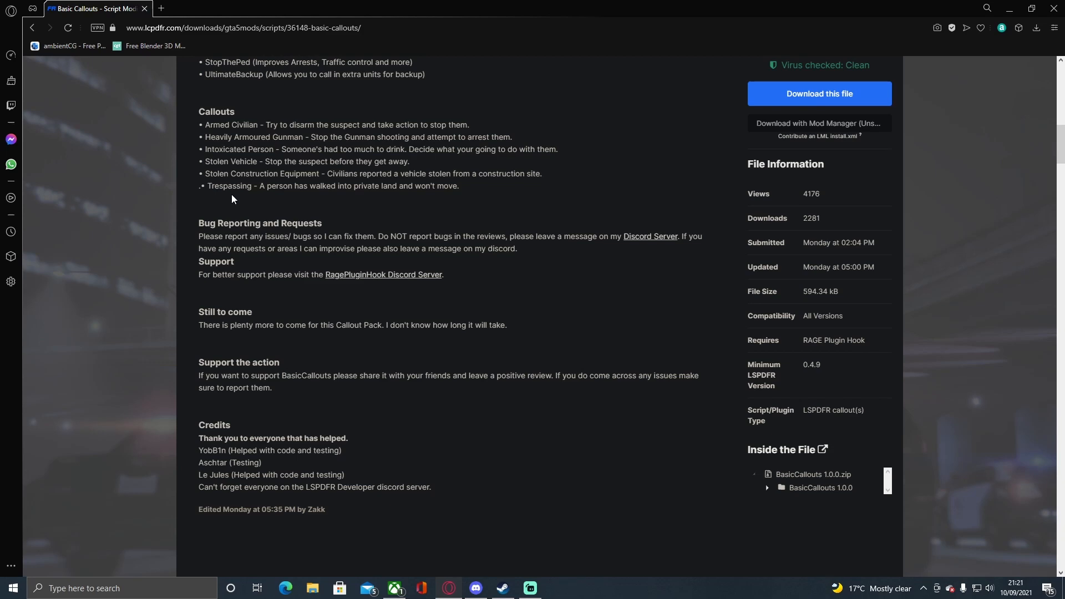
scroll(up, 3)
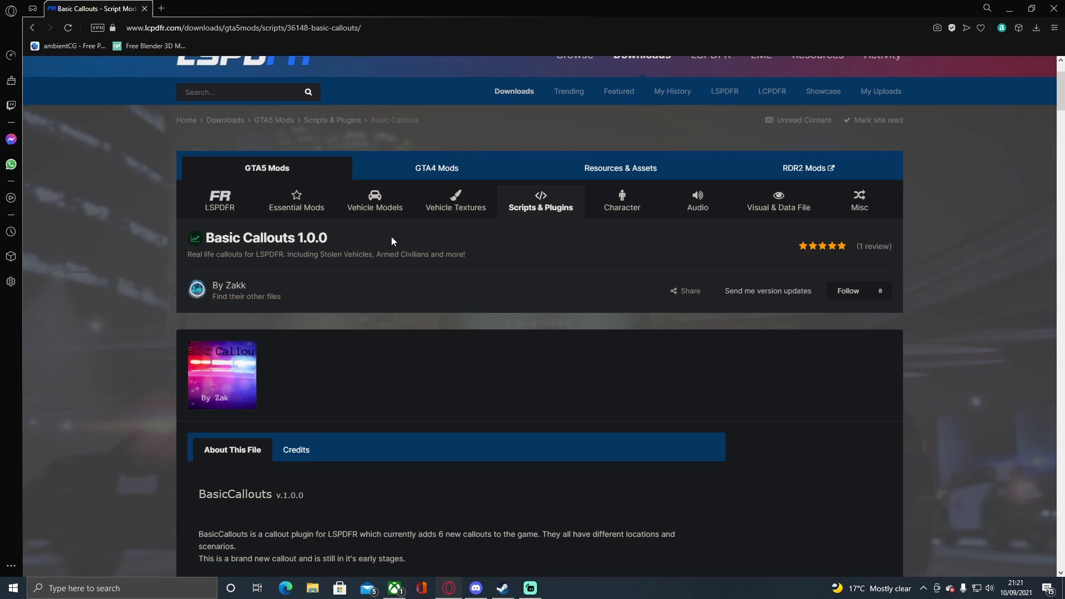
scroll(down, 3)
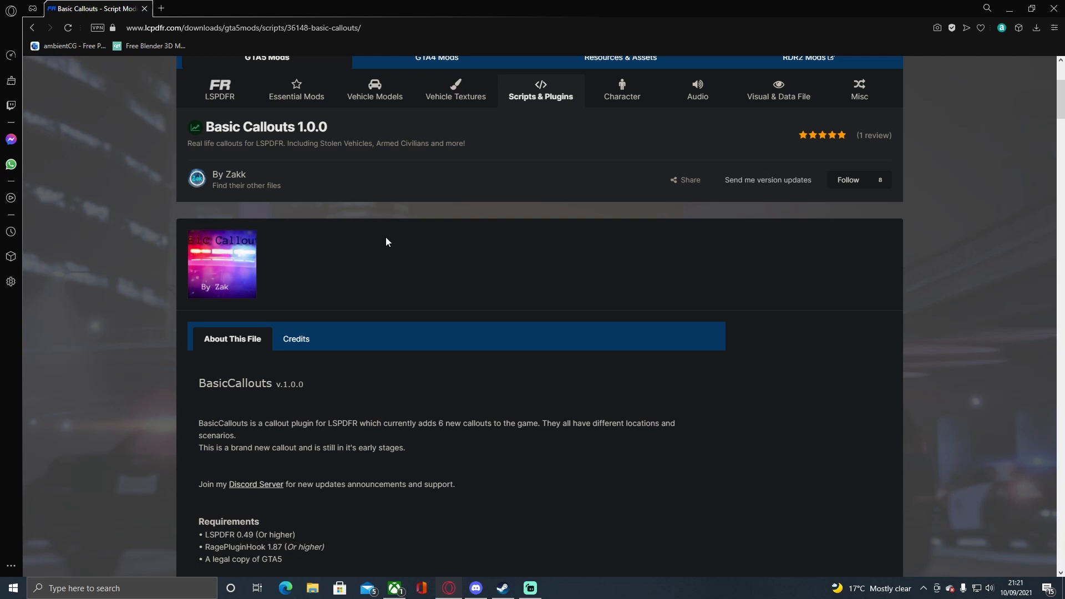
mouse_move(213, 180)
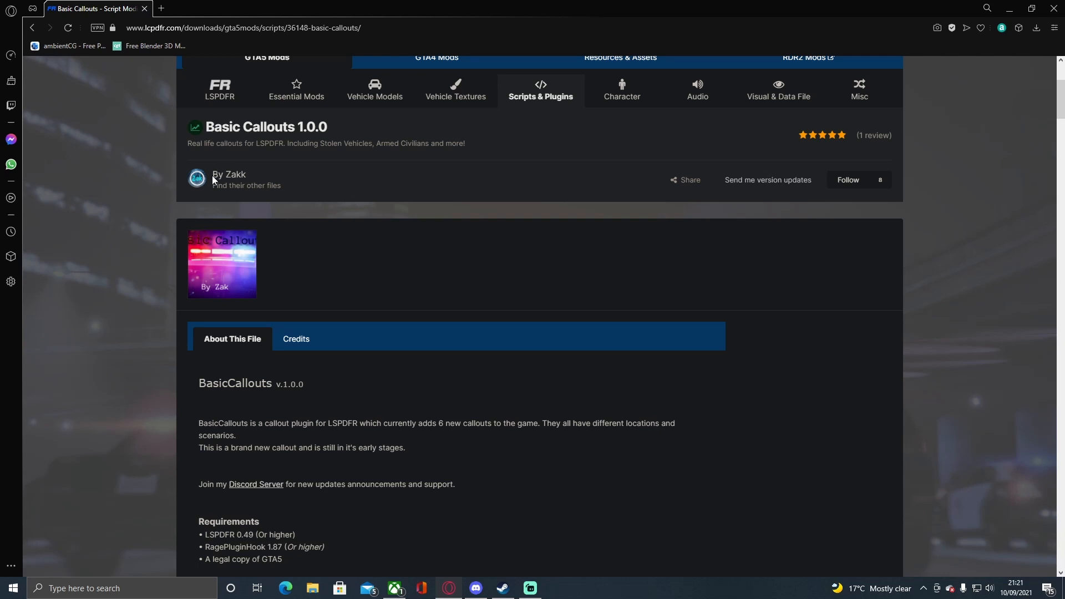
mouse_move(231, 191)
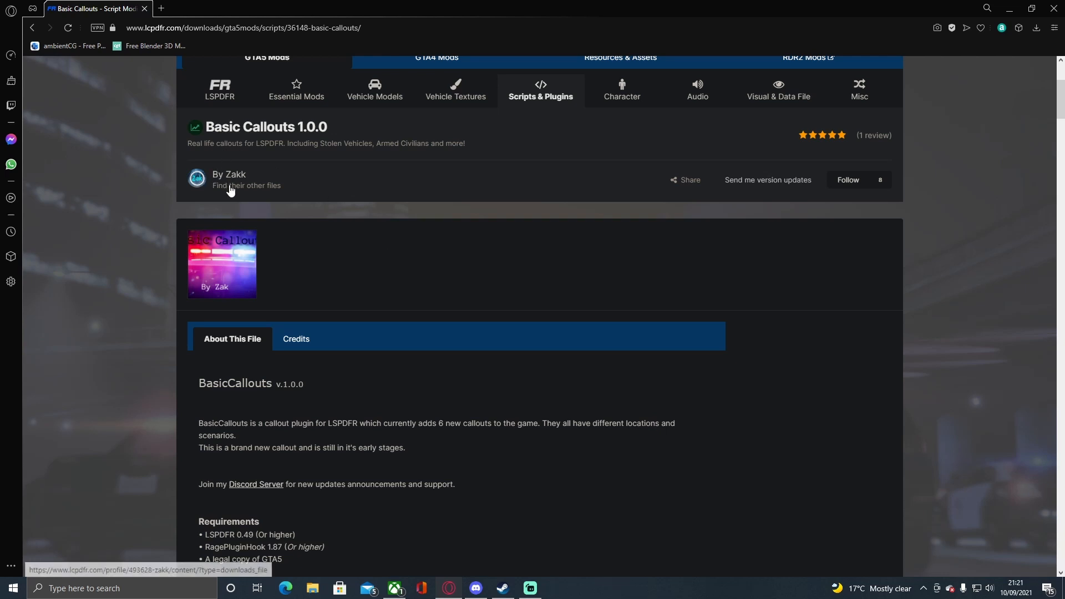
scroll(down, 3)
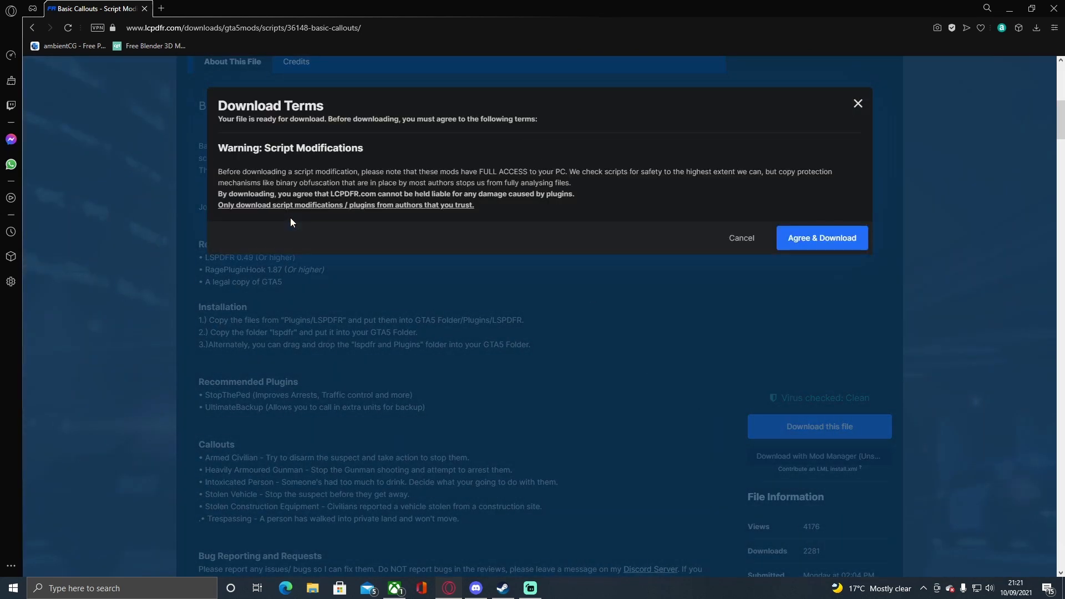
click(822, 237)
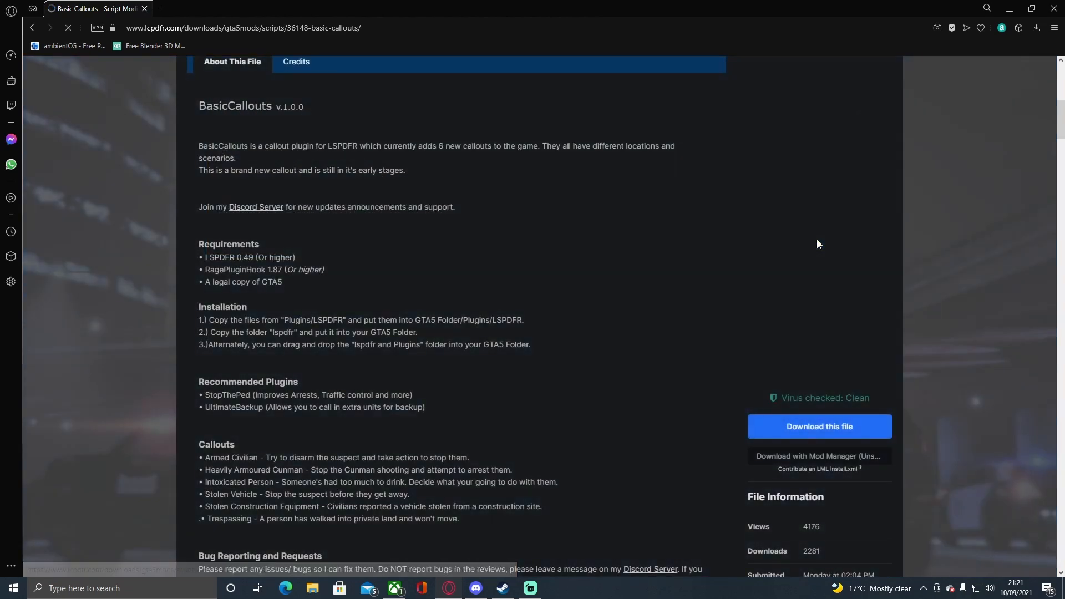
click(818, 426)
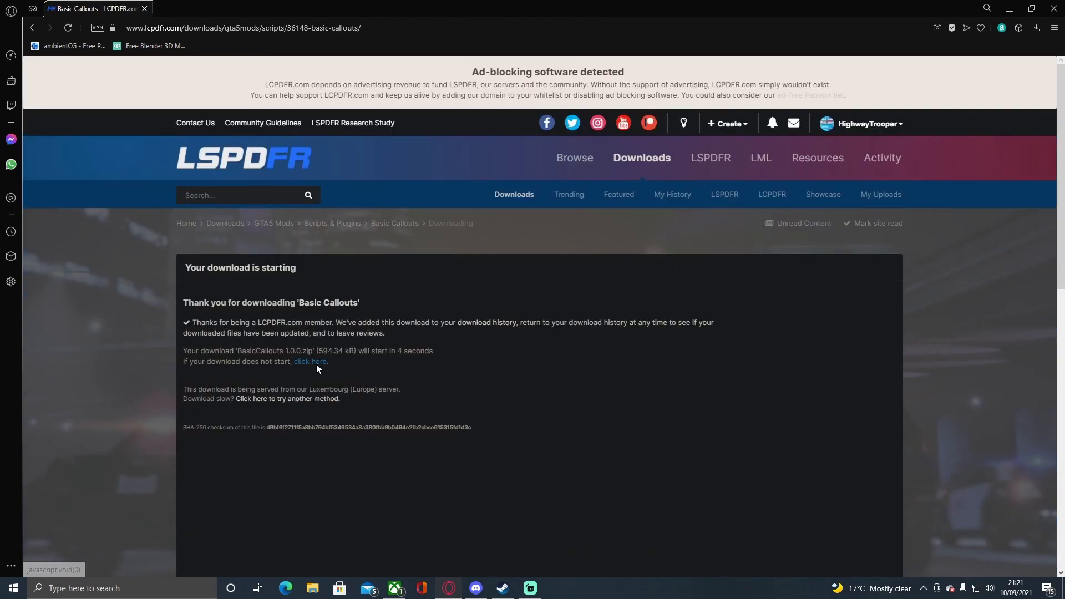
click(1041, 27)
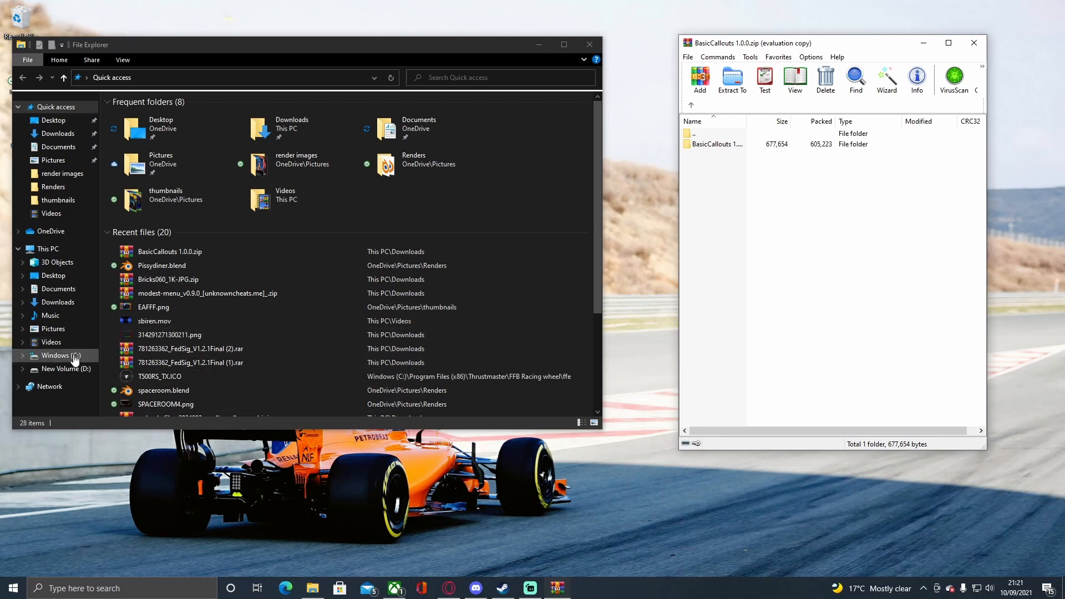
- Browse the Steam installed-games folder on C:, then switch to the New Volume (D:) drive
click(56, 355)
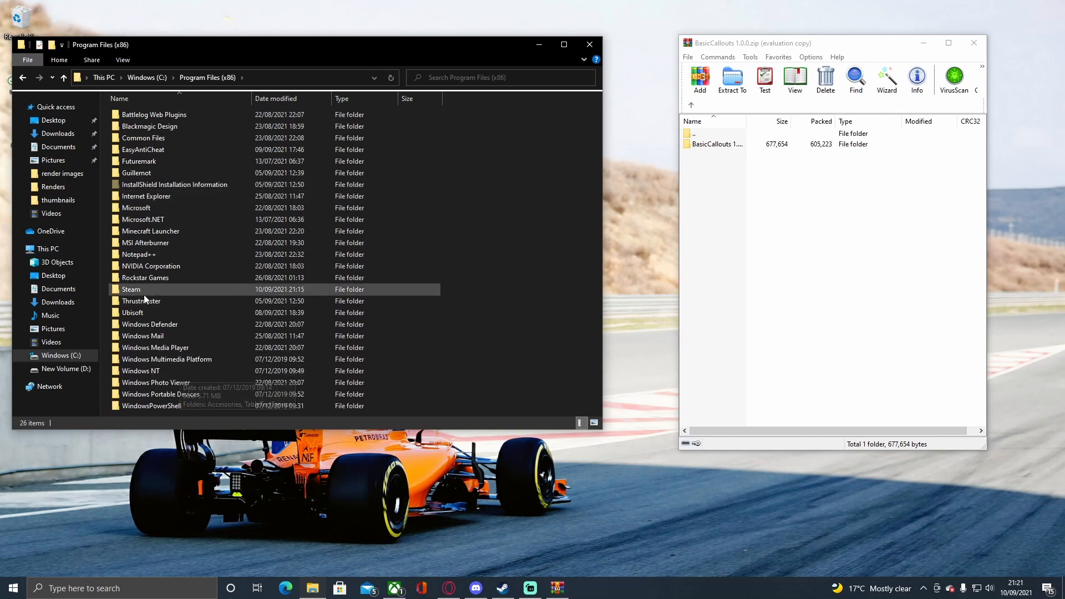
double_click(131, 289)
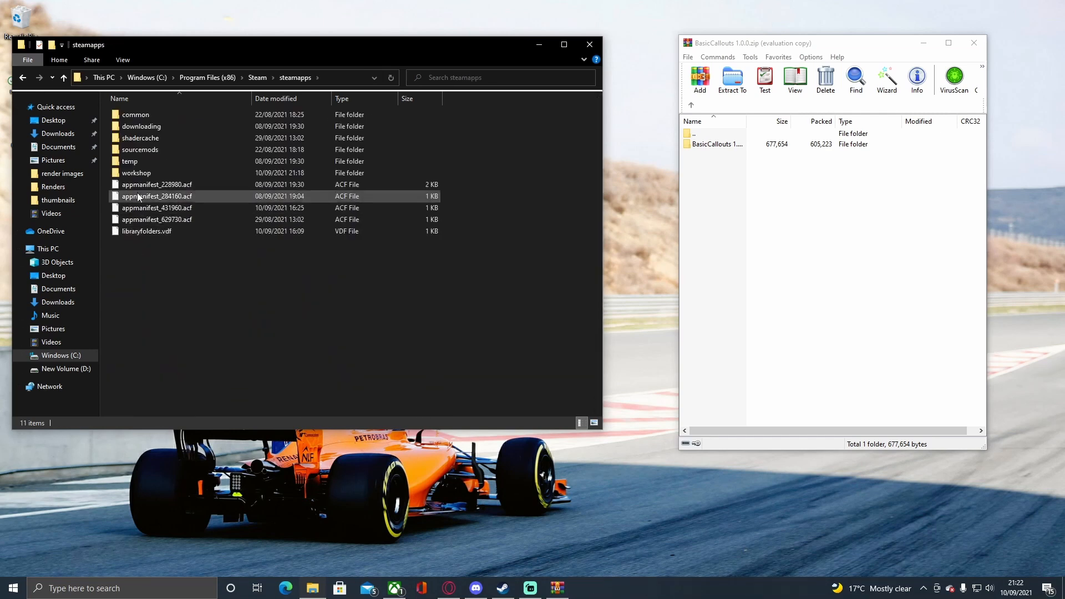
double_click(136, 115)
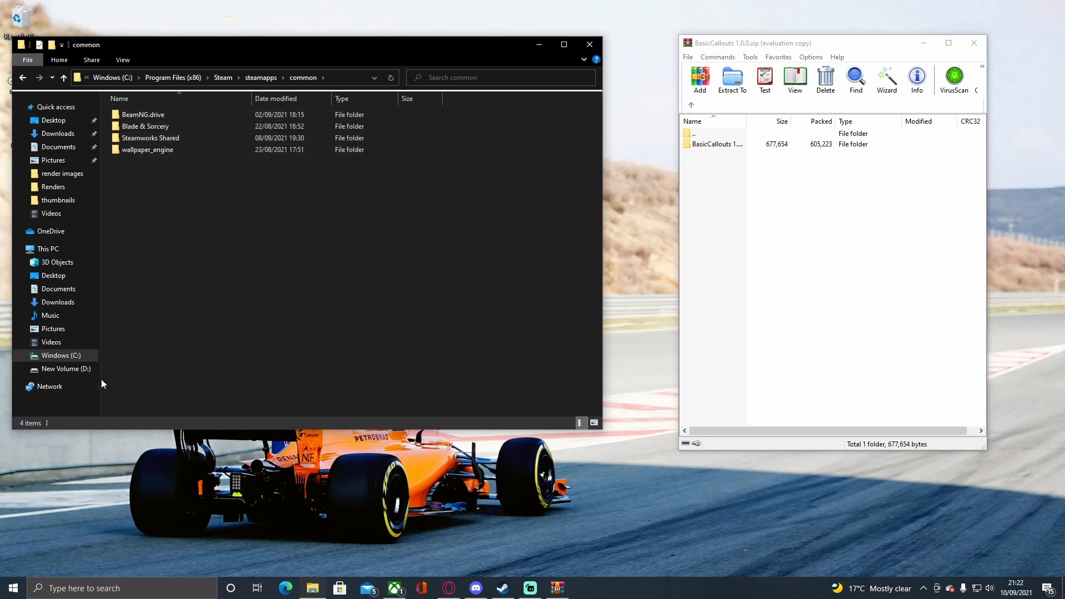
click(65, 369)
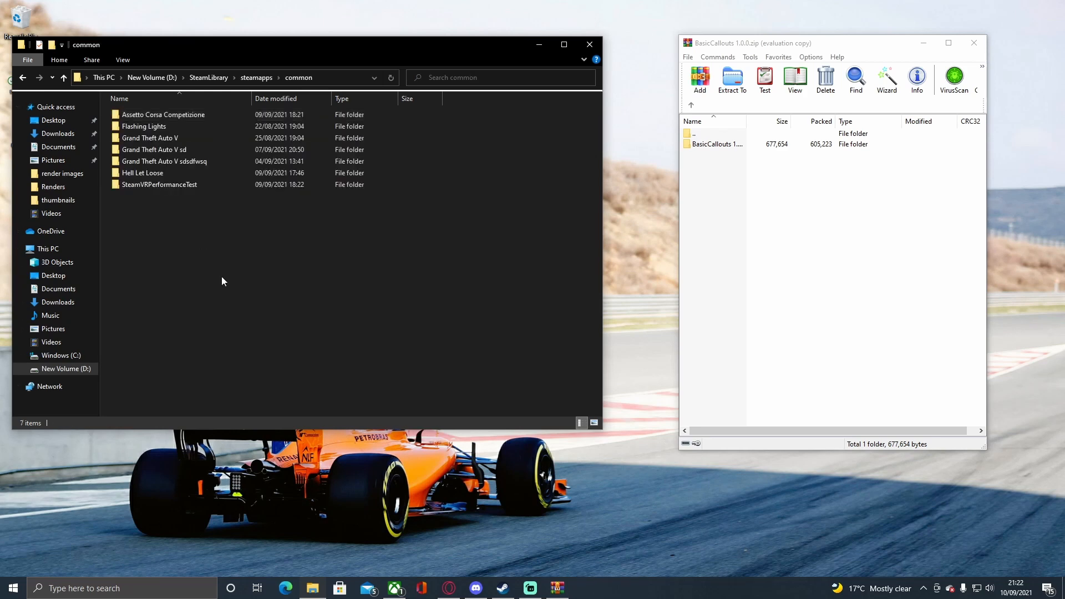
mouse_move(388, 203)
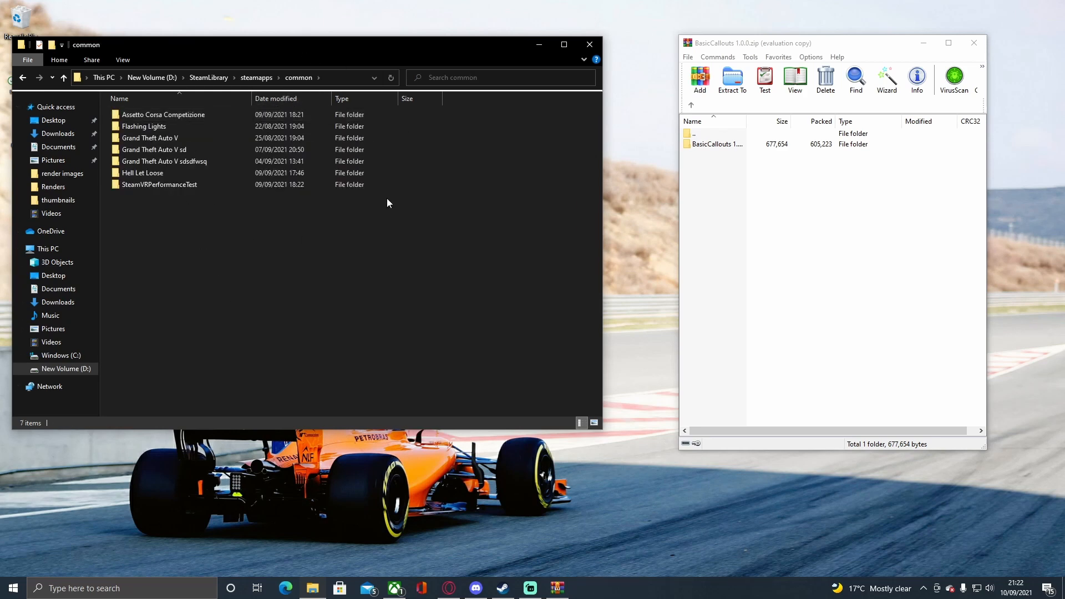
- Open the Grand Theft Auto V sd folder, selecting plugins and the archive's BasicCallouts folder
double_click(154, 148)
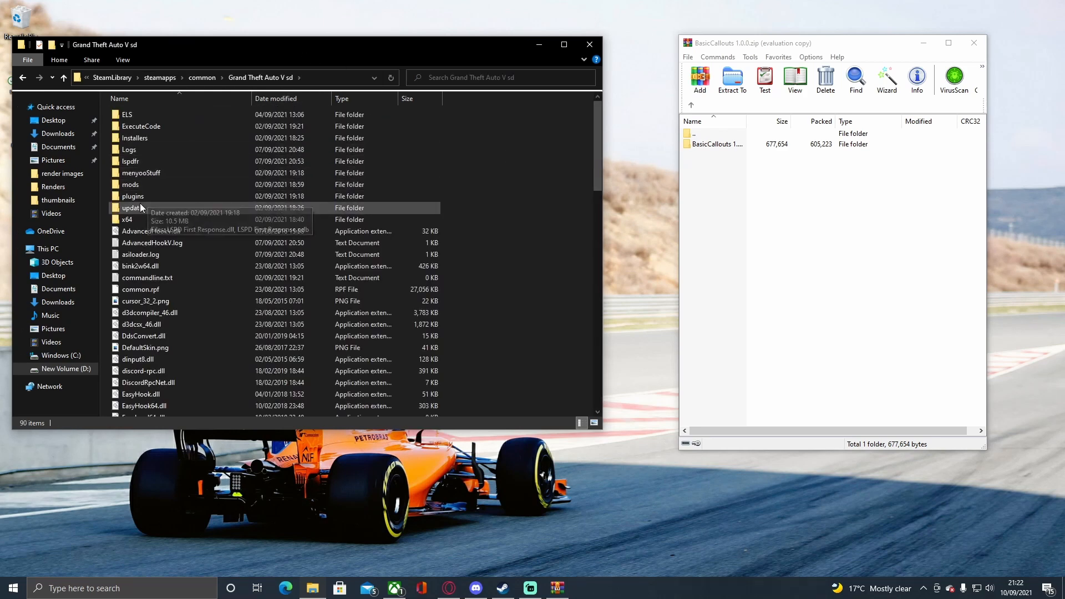
click(133, 195)
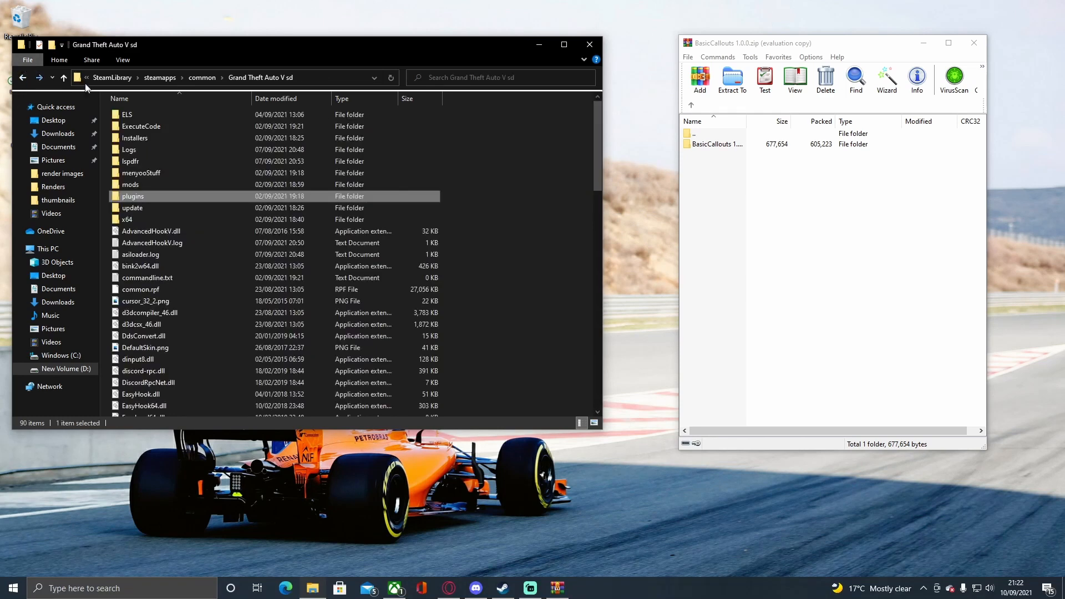
click(717, 144)
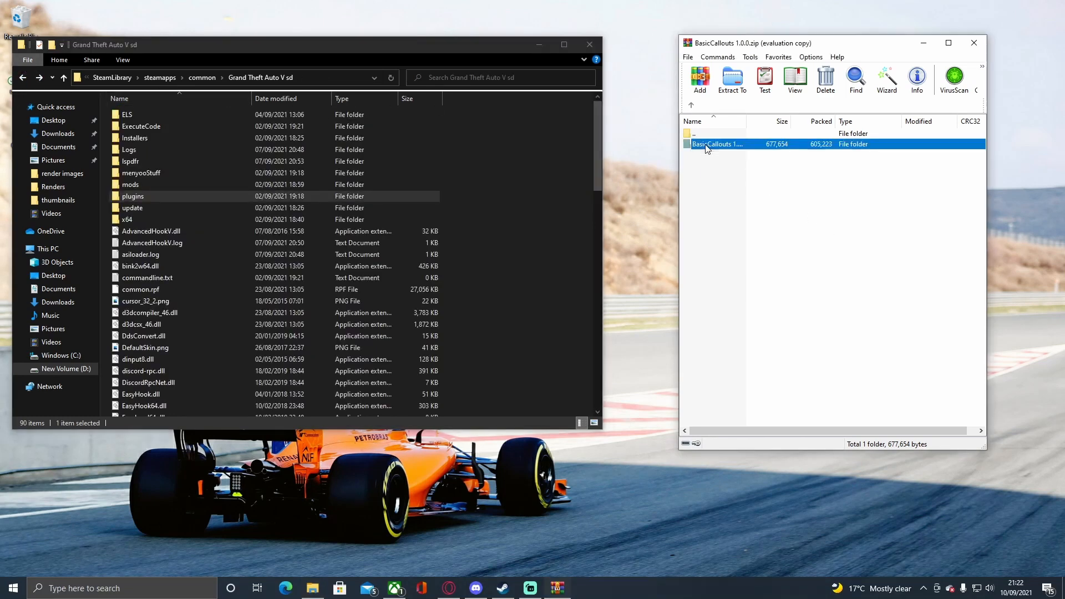
- Open the BasicCallouts folder inside the WinRAR archive to reach its lspdfr and Plugins folders
double_click(719, 143)
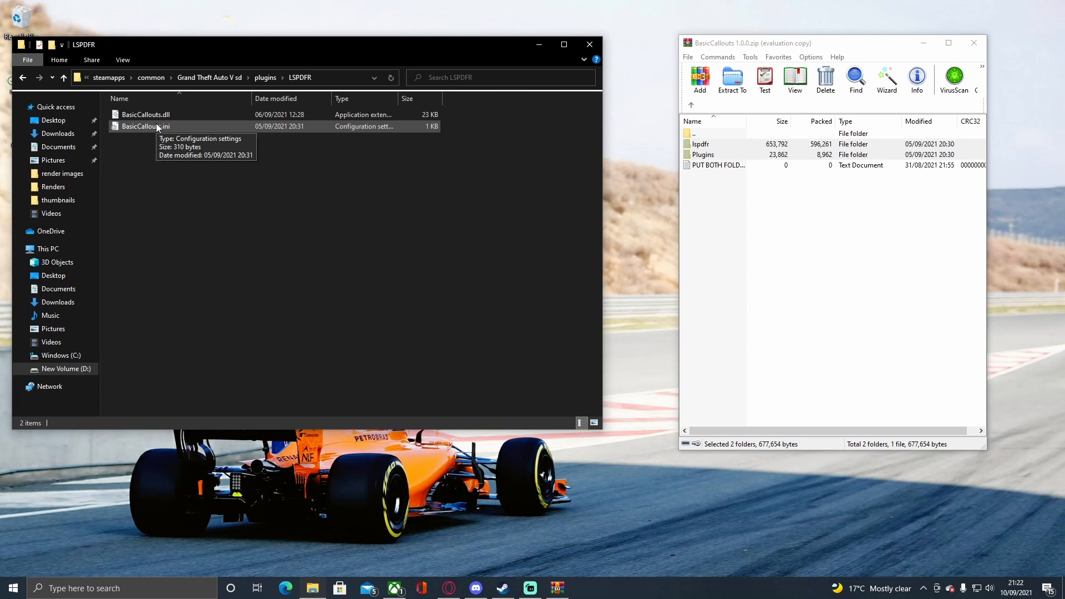
mouse_move(175, 147)
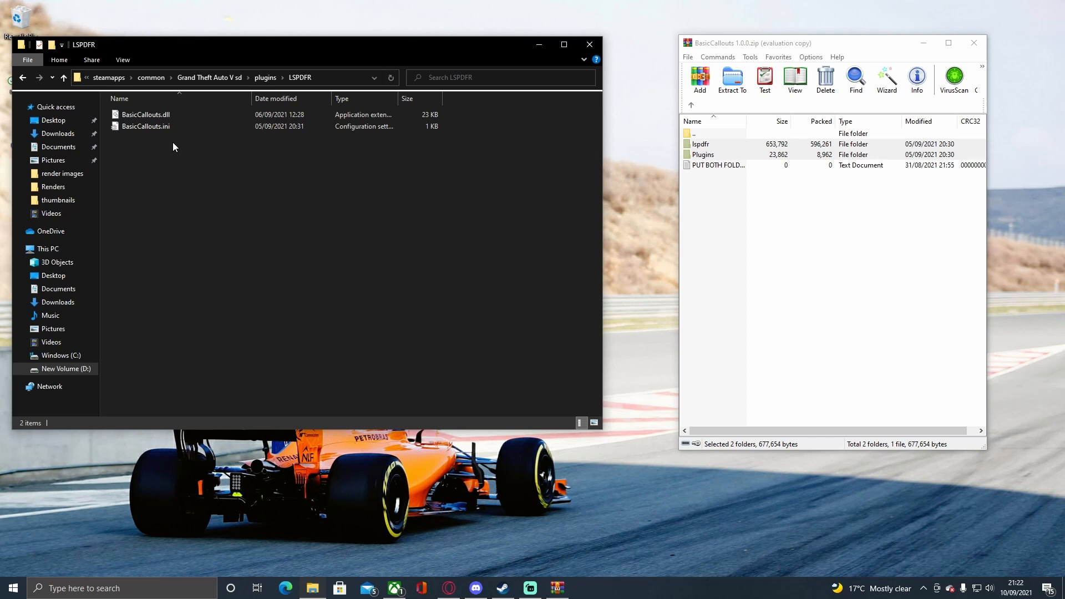
mouse_move(974, 42)
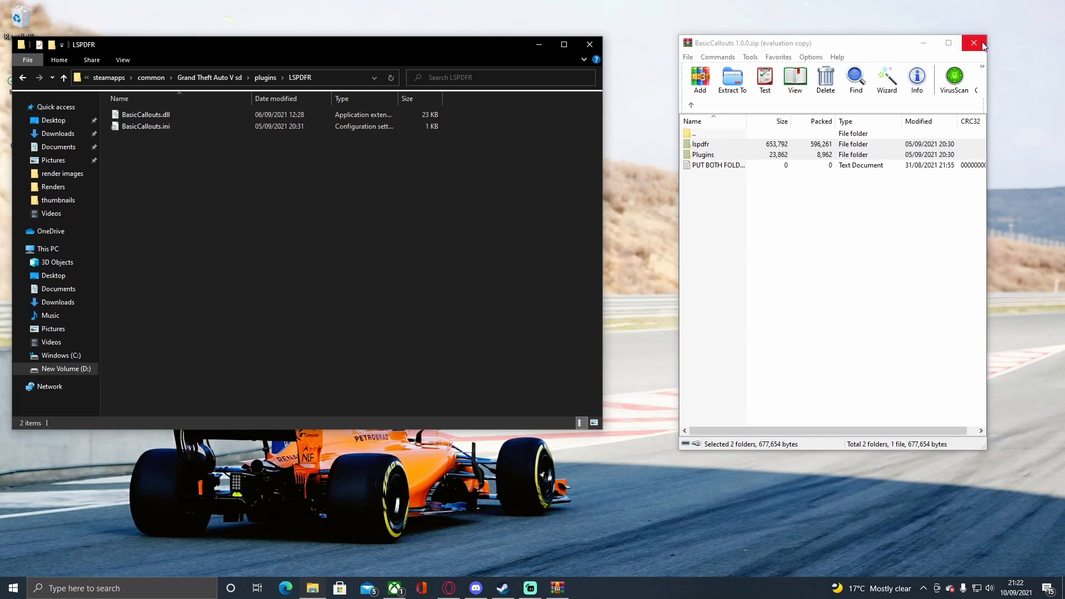
mouse_move(977, 42)
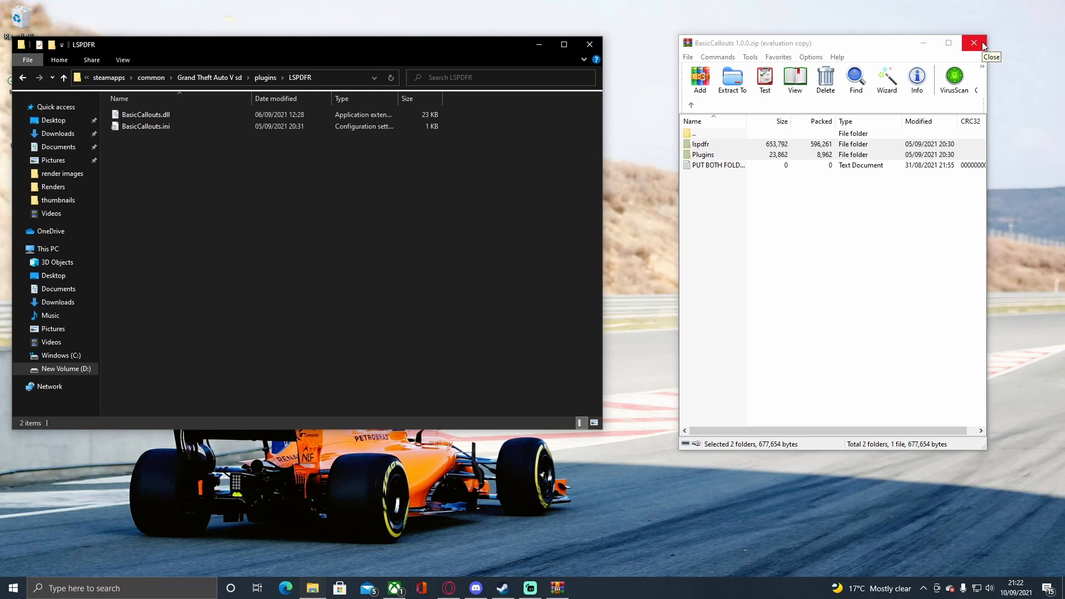
- Close the WinRAR archive and move the Explorer window to the screen centre
click(974, 42)
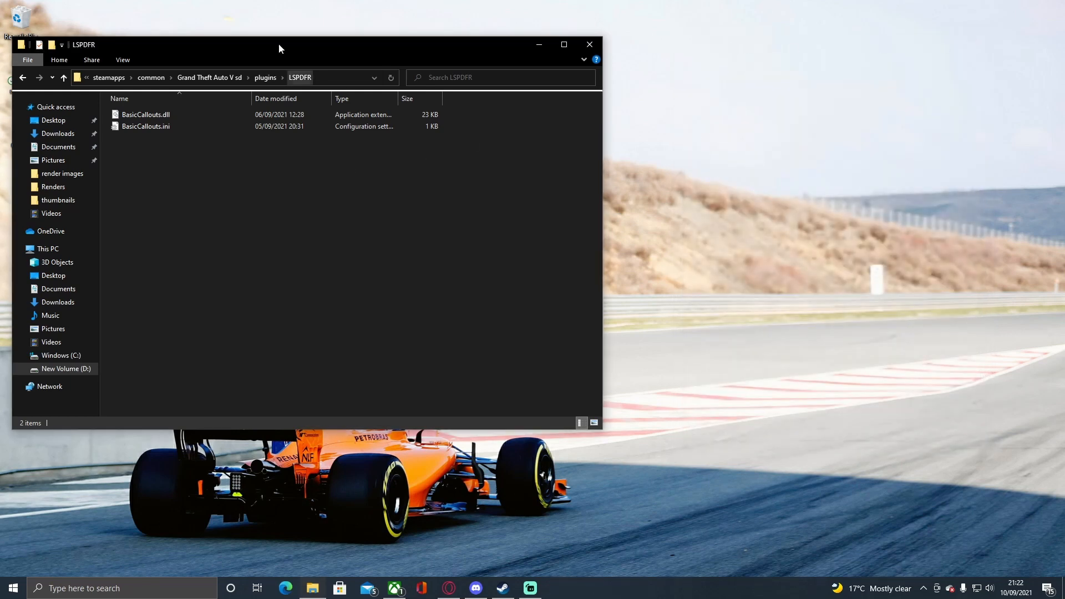
drag(278, 47, 600, 48)
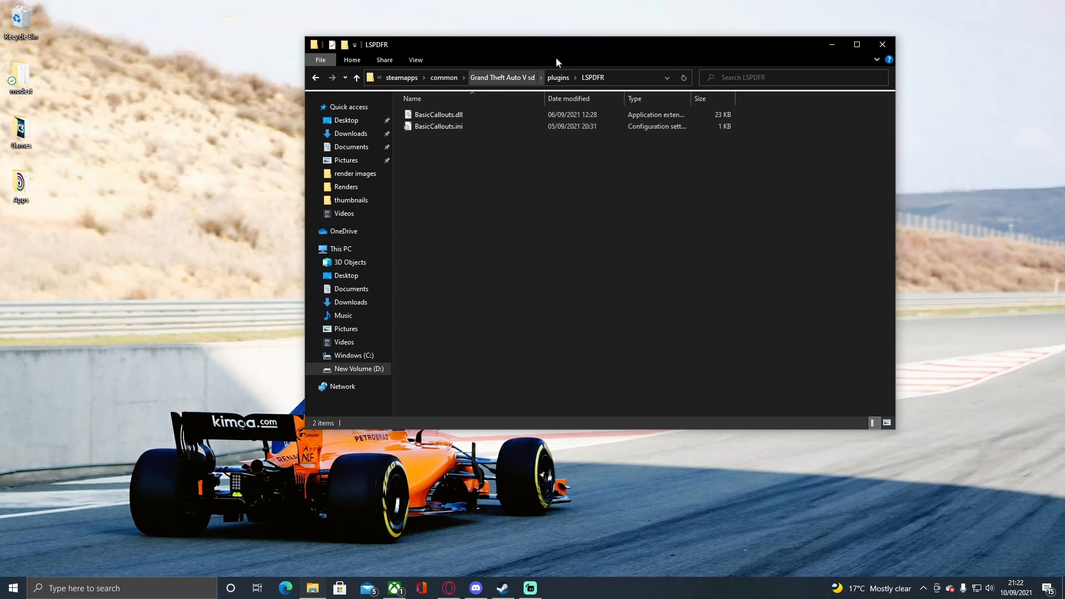
mouse_move(511, 208)
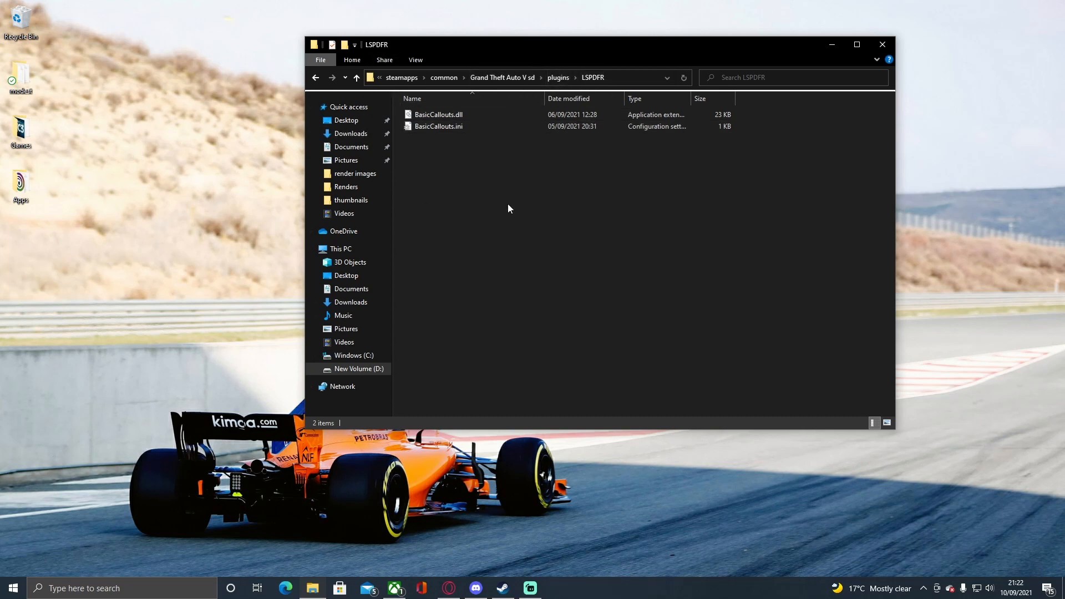
- Open BasicCallouts.ini from the LSPDFR folder with Edit with Notepad++
click(437, 125)
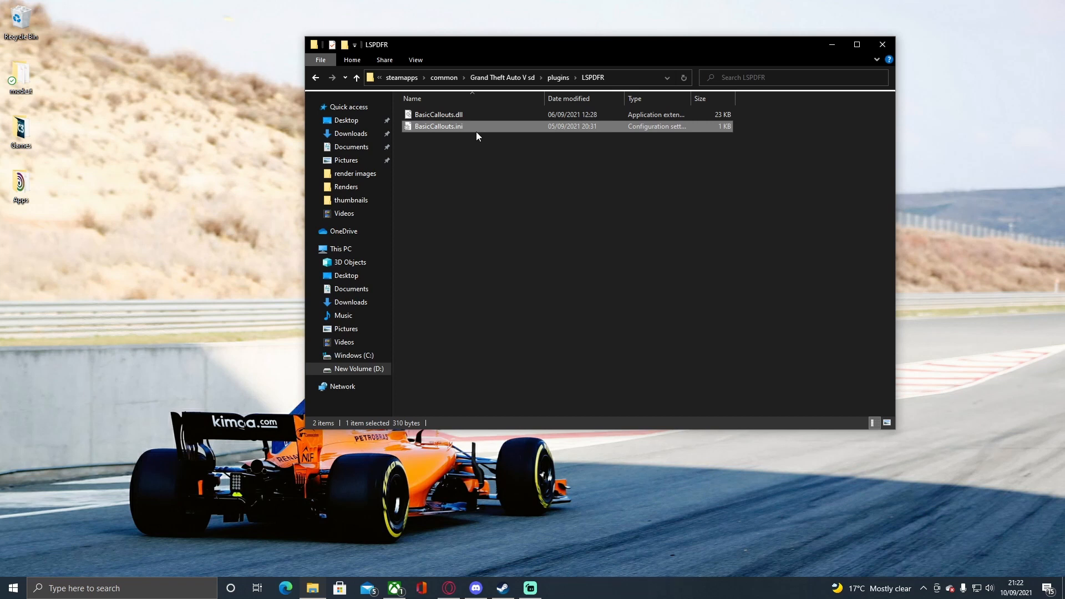
mouse_move(428, 128)
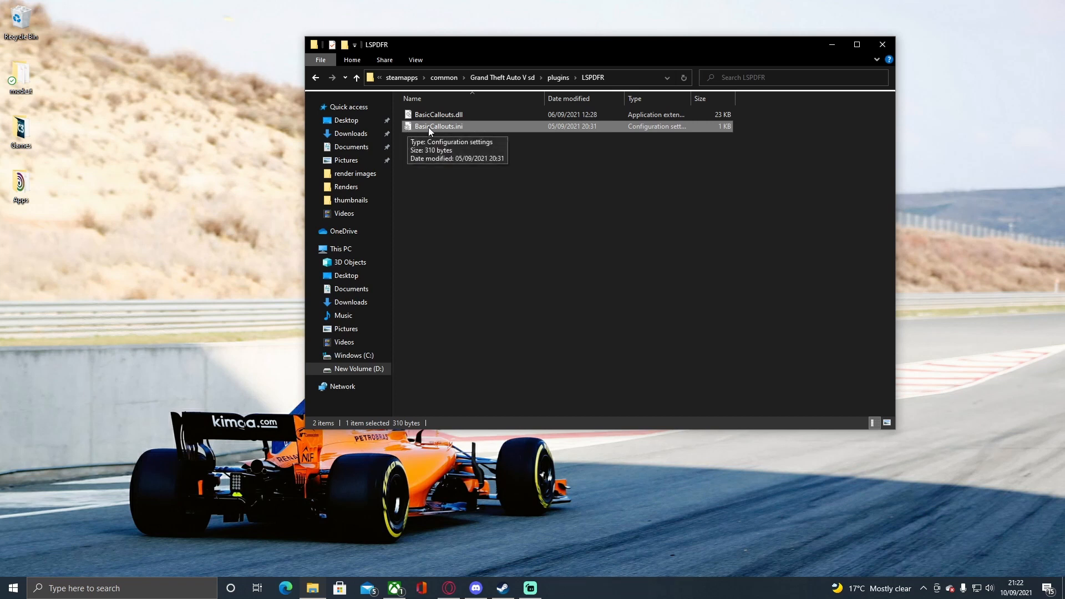
right_click(431, 126)
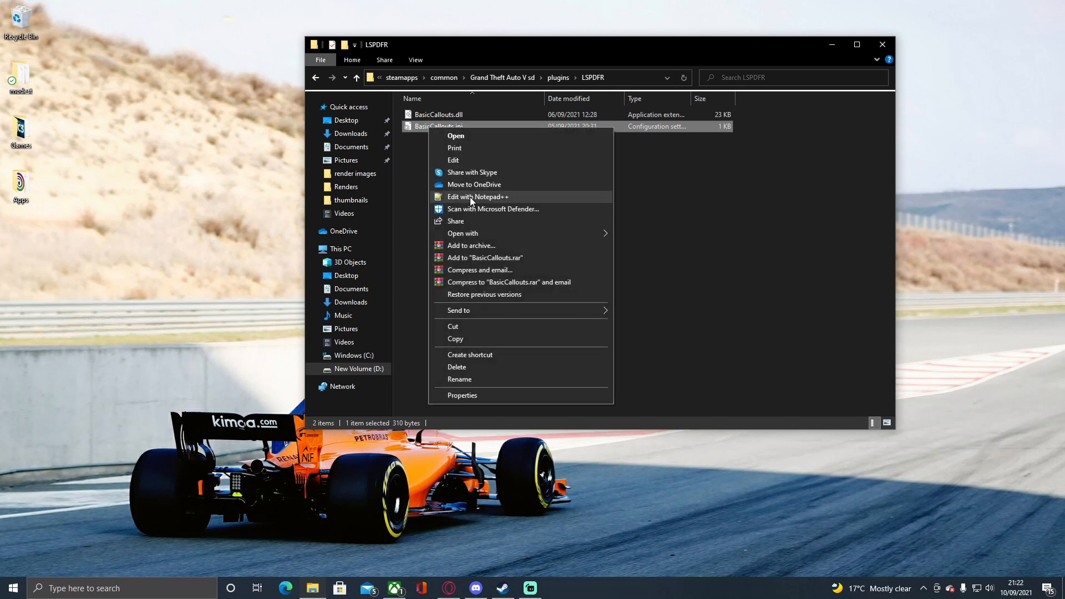
click(479, 196)
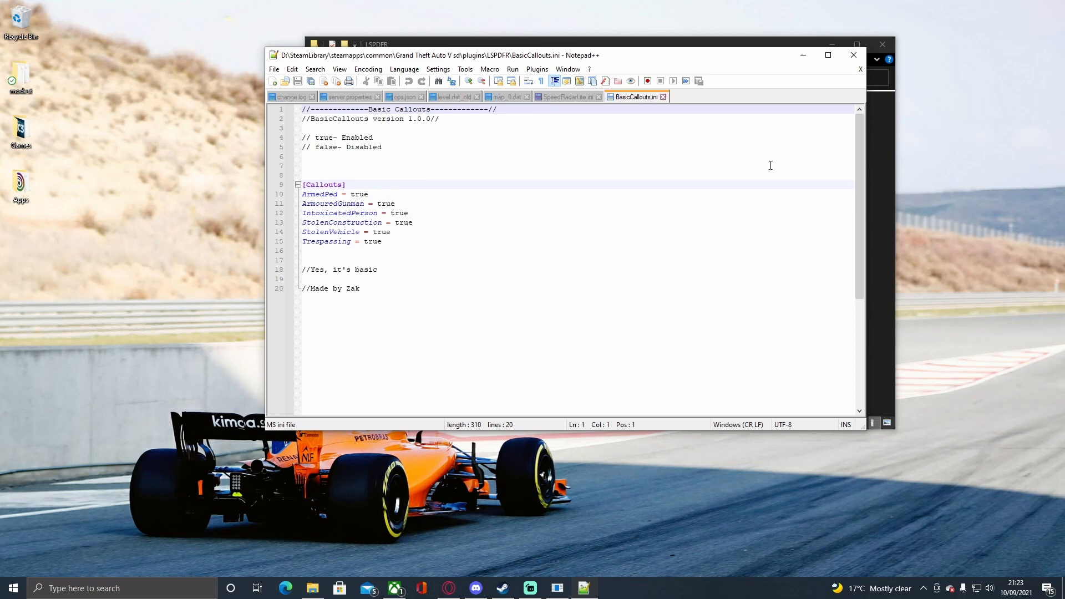
mouse_move(883, 44)
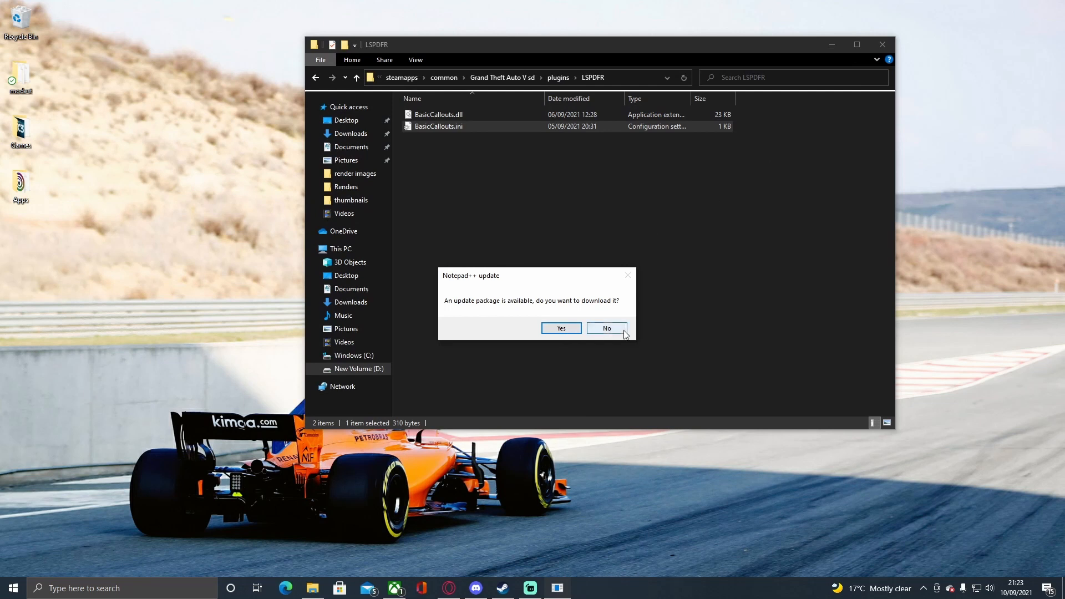
- Decline the Notepad++ update prompt and close the LSPDFR Explorer window
click(606, 328)
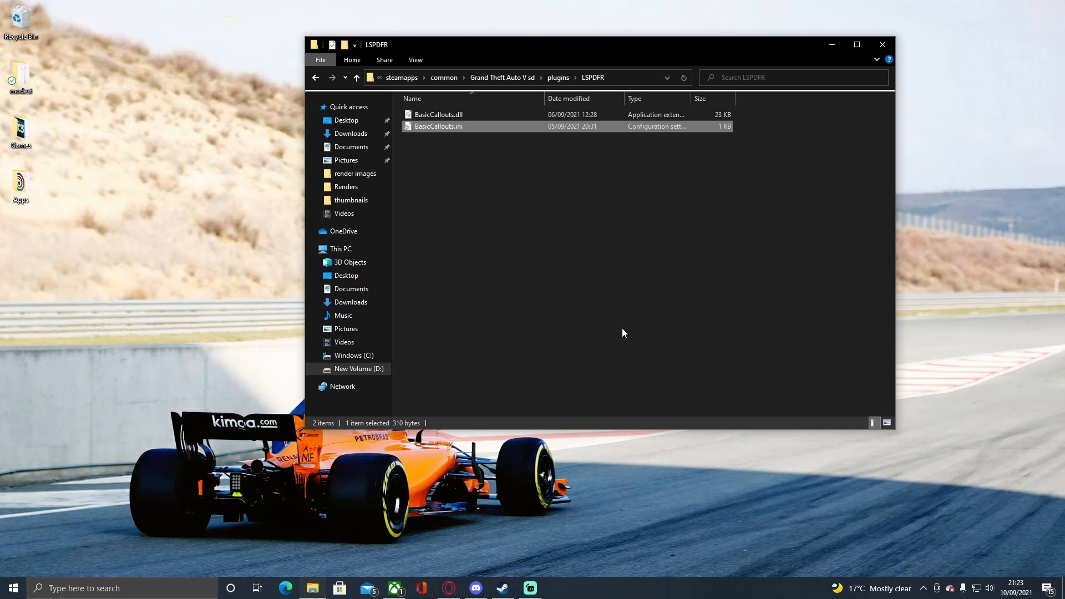
mouse_move(883, 47)
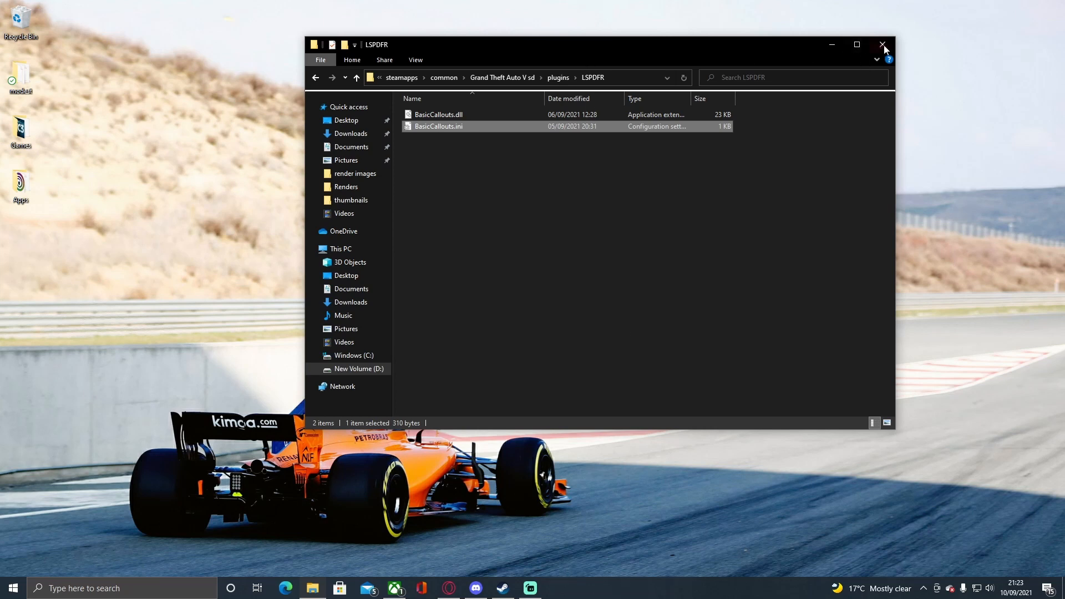
click(882, 44)
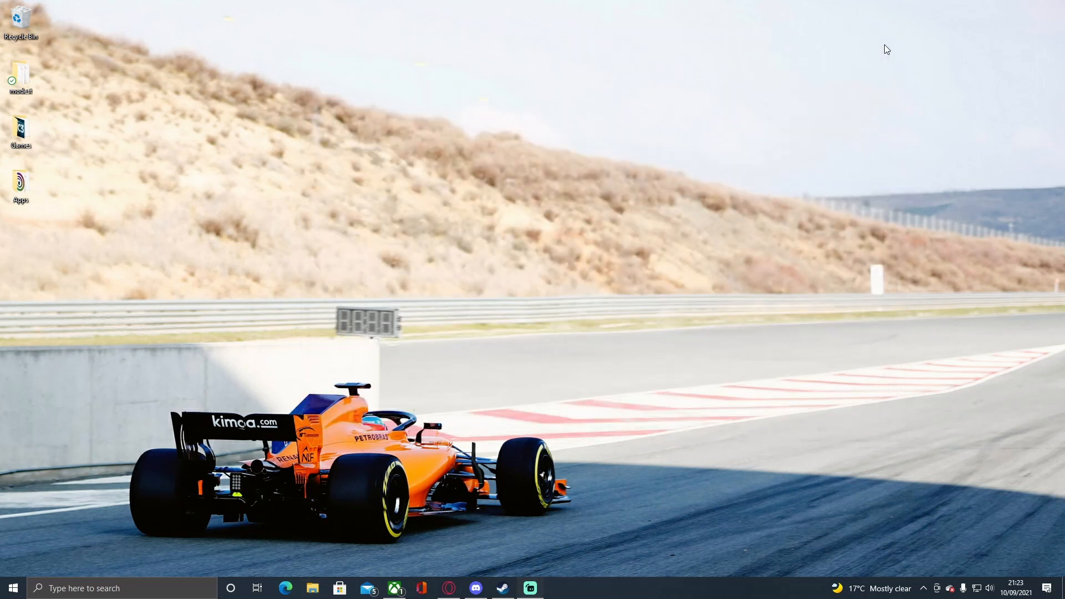